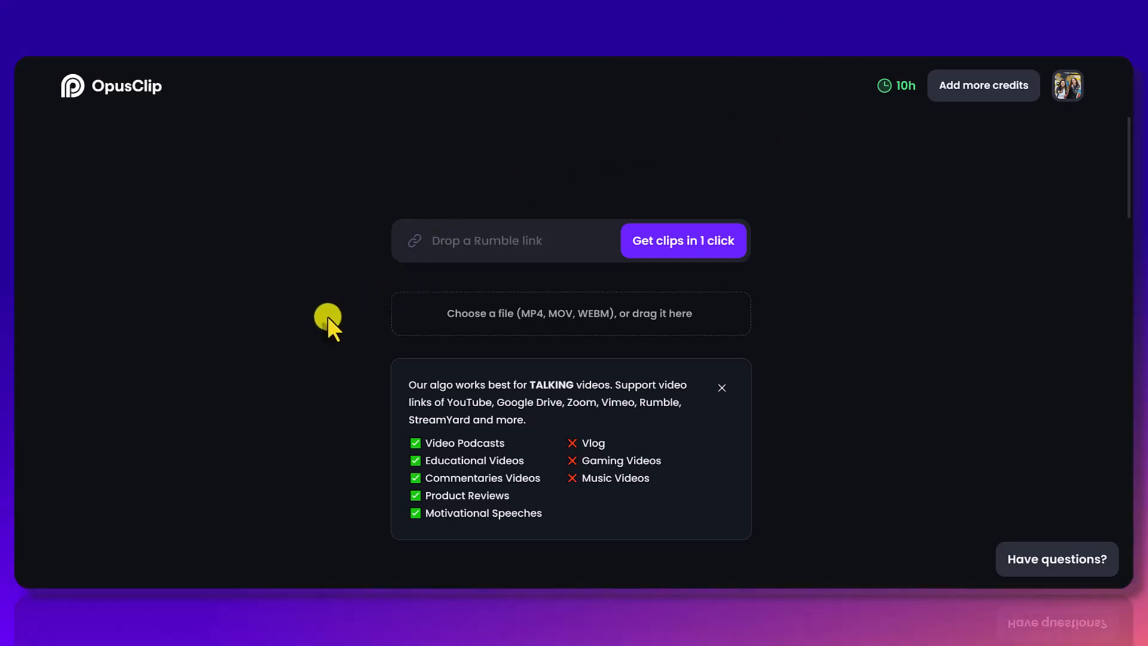
Step: Choose the raw video file from the computer to upload into OpusClip
{"action": "left_click", "coordinate": [572, 314]}
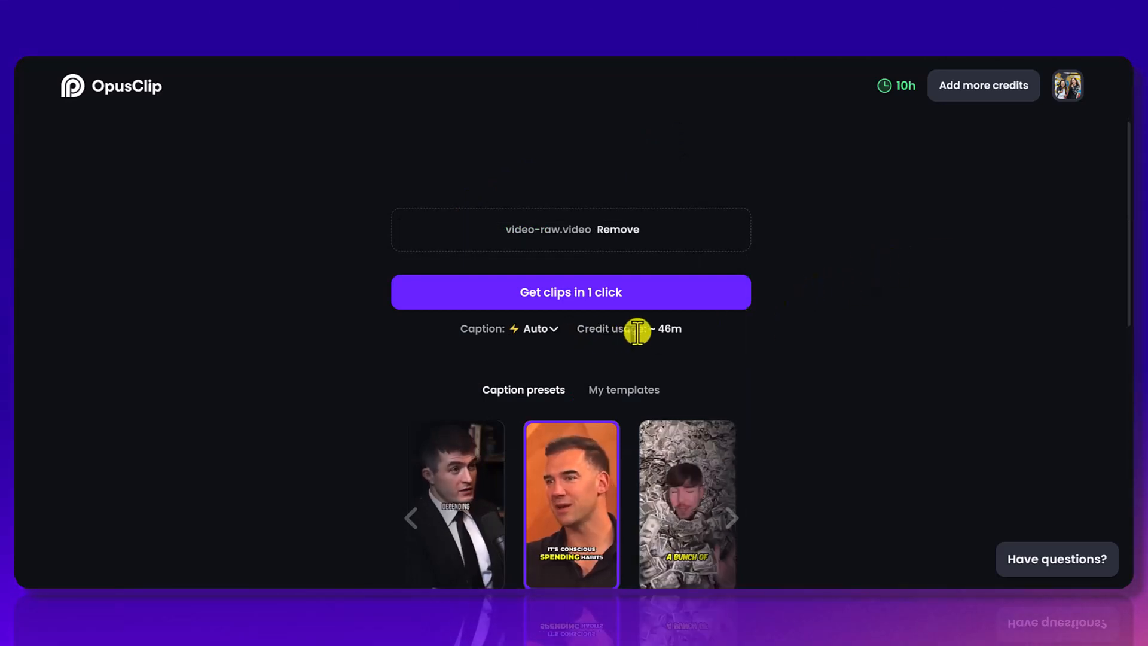
{"action": "mouse_move", "coordinate": [839, 330]}
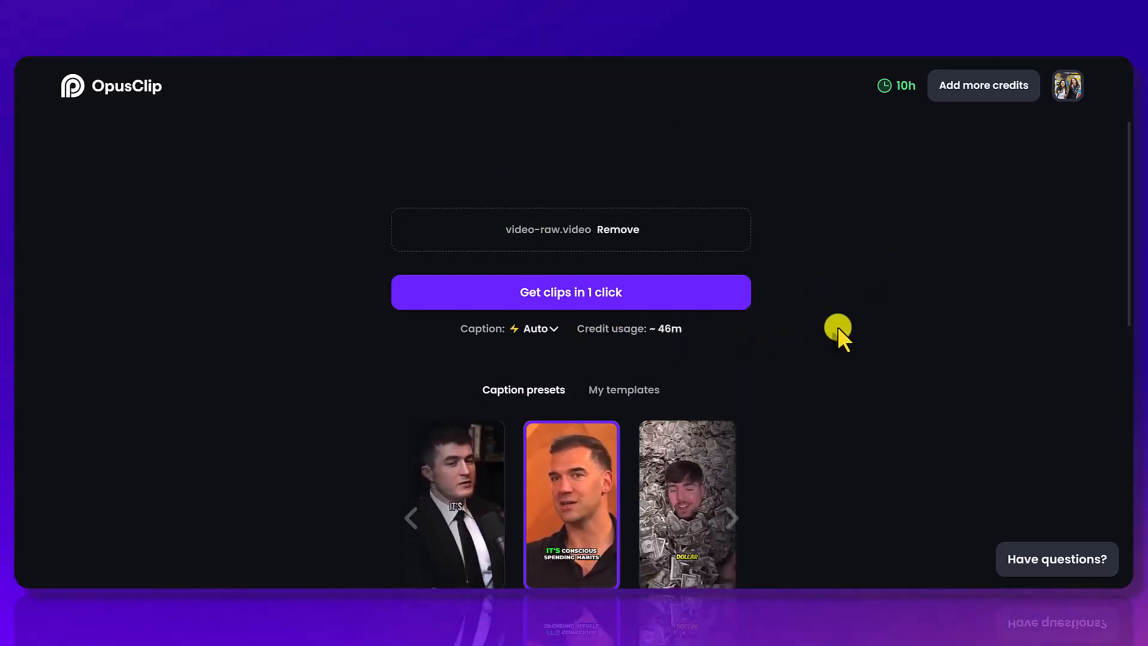
{"action": "mouse_move", "coordinate": [797, 334]}
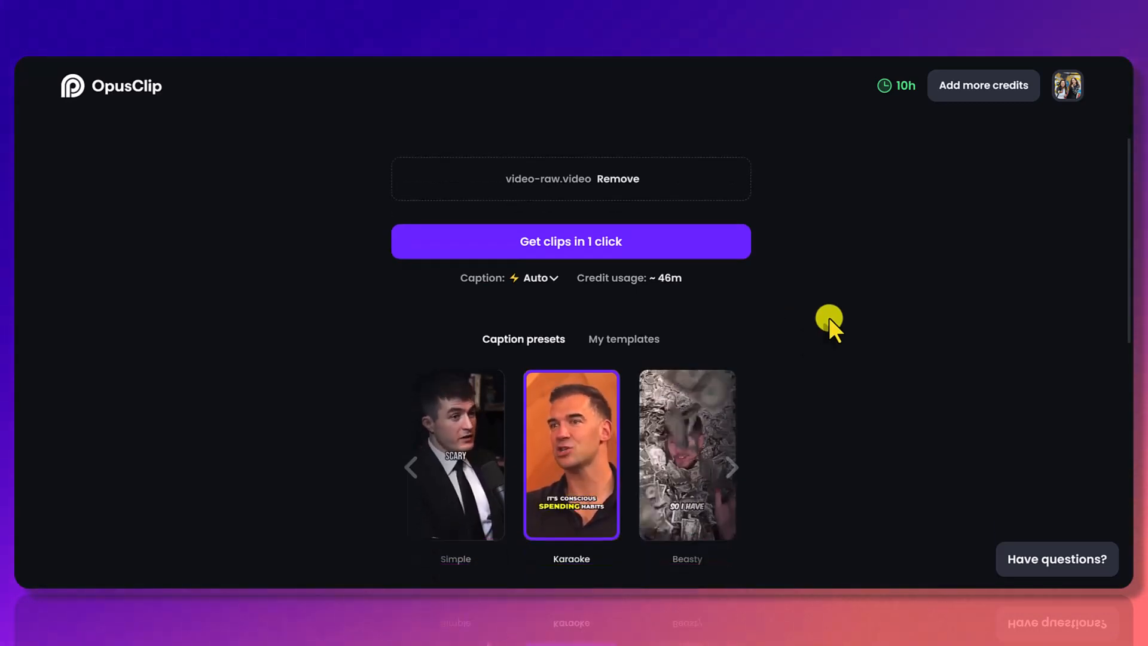
Step: Drag the left timeframe handle so processing starts at about 0:23:36 instead of 0:00:00
{"action": "scroll", "scroll_direction": "down", "scroll_amount": 3}
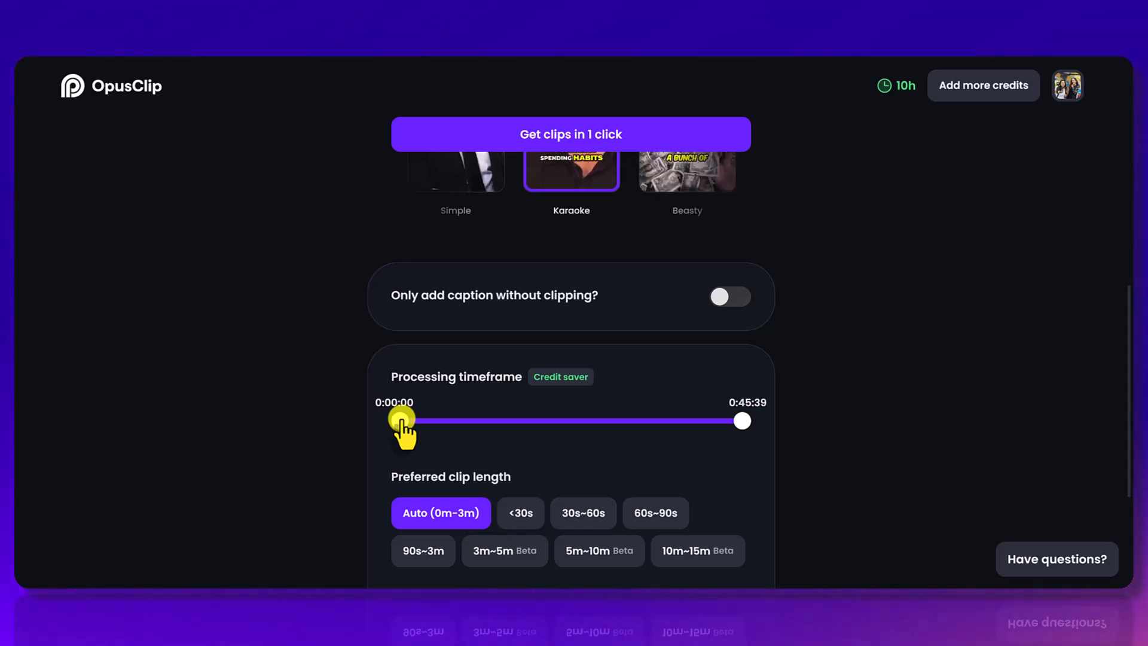
{"action": "left_click_drag", "start_coordinate": [397, 420], "coordinate": [439, 420]}
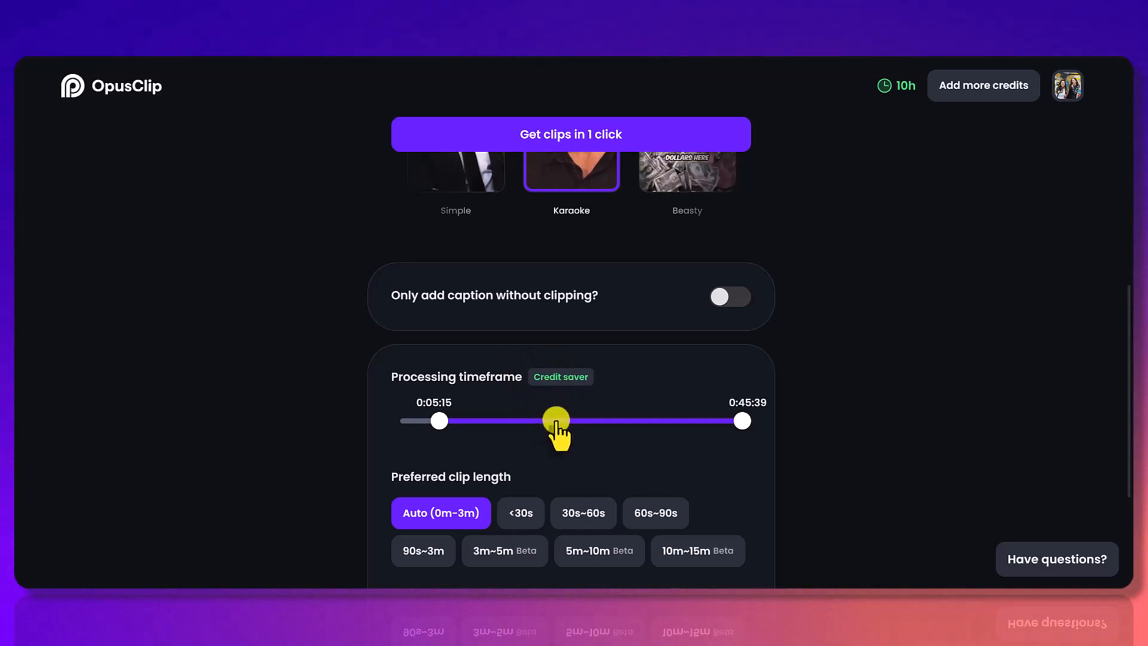
{"action": "left_click_drag", "start_coordinate": [557, 419], "coordinate": [439, 420]}
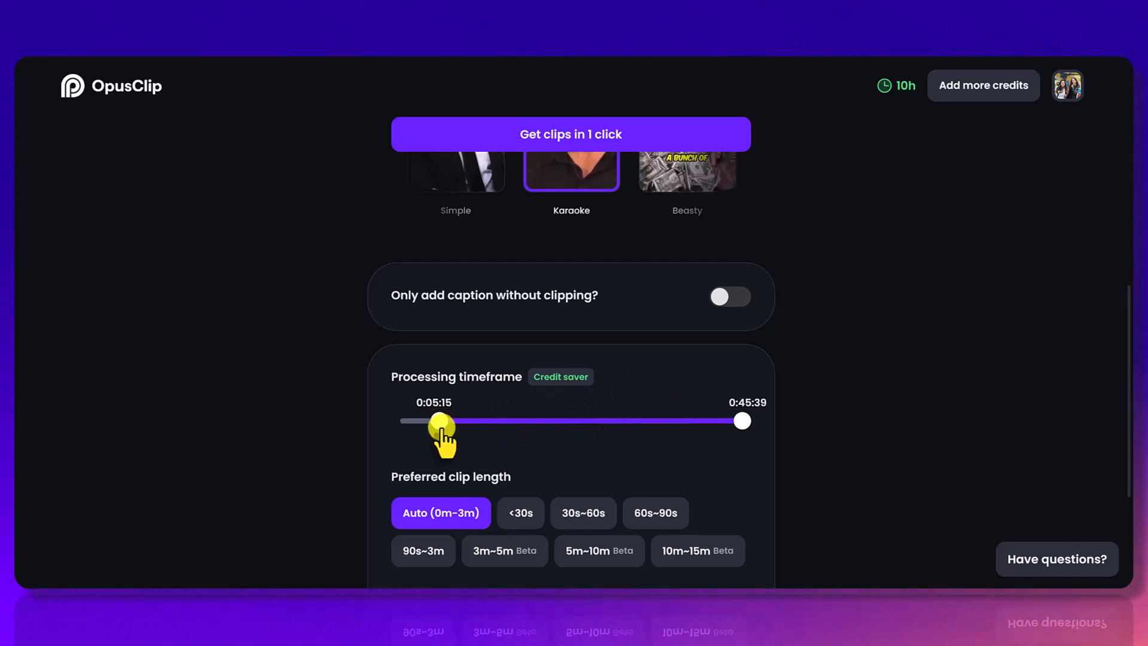
{"action": "left_click_drag", "start_coordinate": [439, 420], "coordinate": [564, 420]}
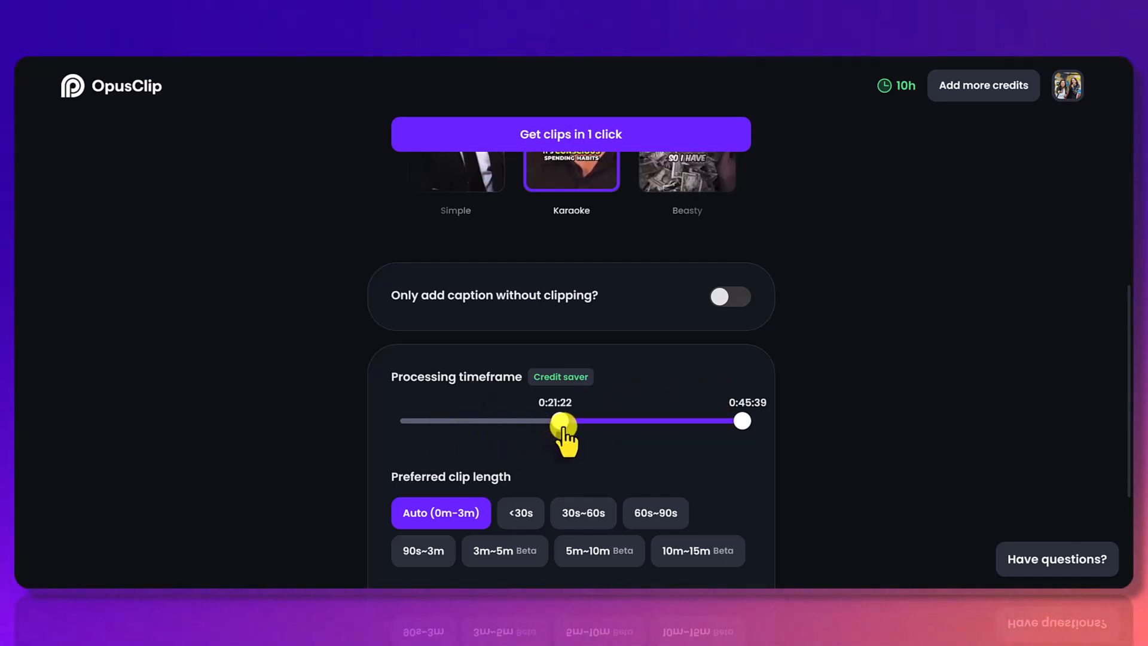
{"action": "left_click_drag", "start_coordinate": [563, 420], "coordinate": [576, 420]}
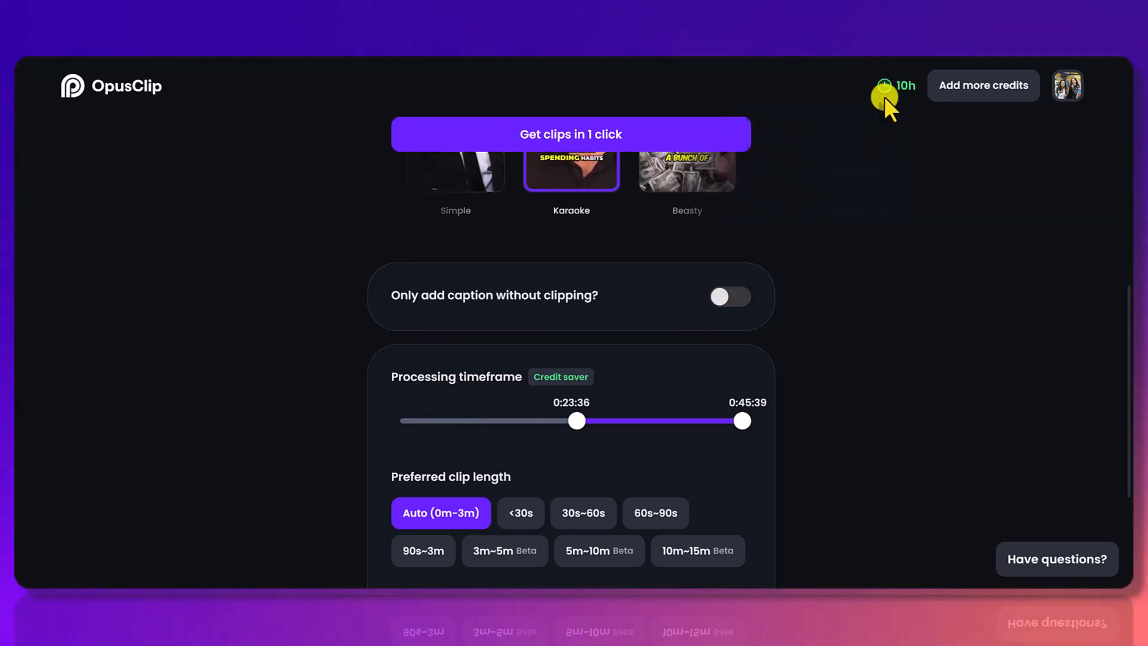
{"action": "mouse_move", "coordinate": [868, 153]}
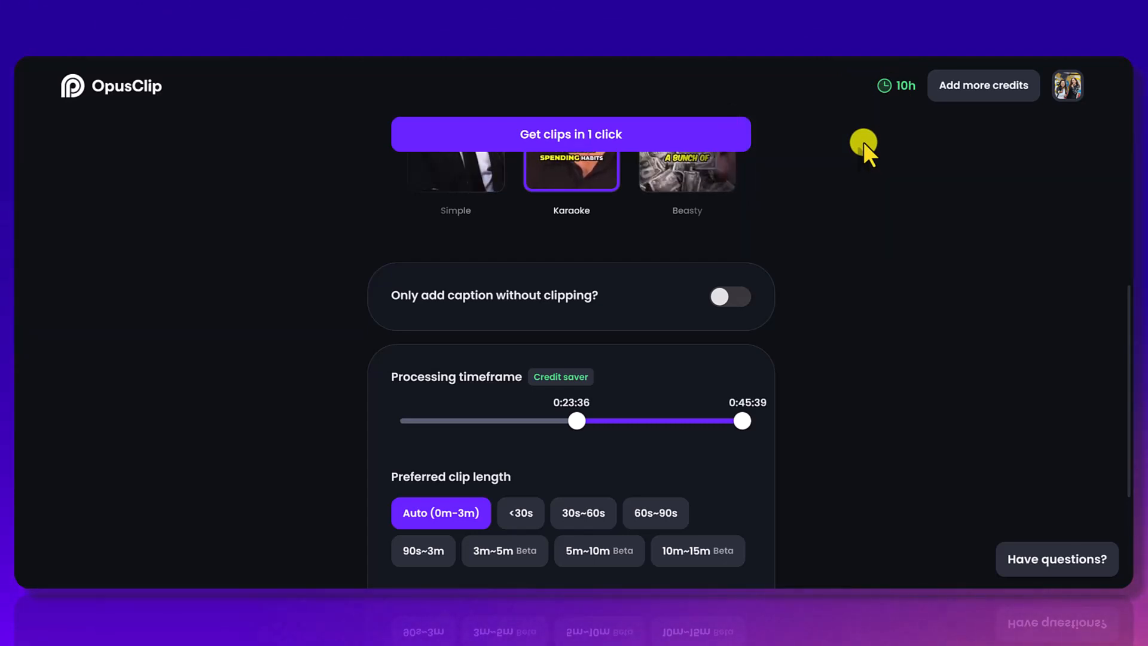
{"action": "mouse_move", "coordinate": [742, 421]}
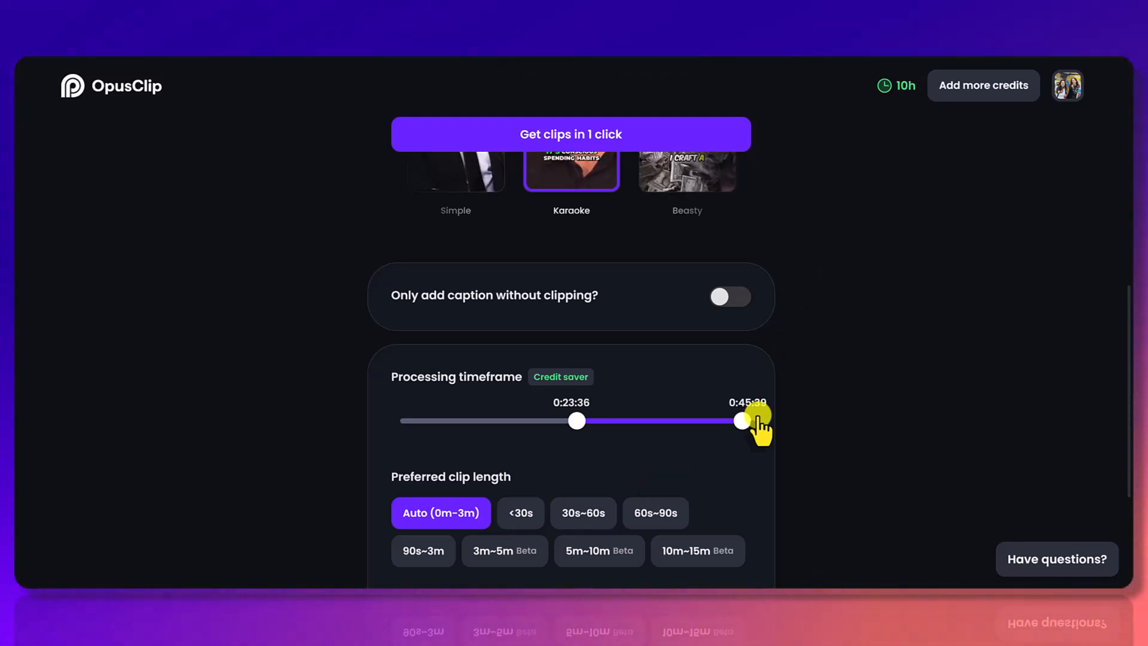
Step: Bring the processing start back down to 0:05:38
{"action": "left_click_drag", "start_coordinate": [743, 422], "coordinate": [577, 421]}
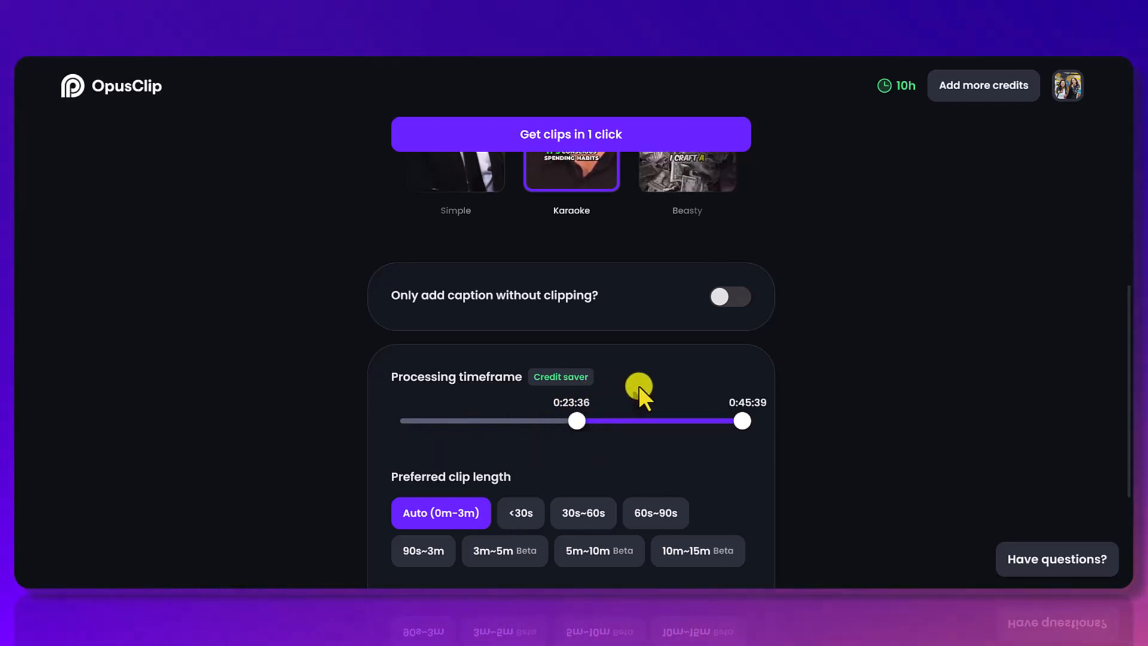
{"action": "left_click_drag", "start_coordinate": [577, 420], "coordinate": [573, 420]}
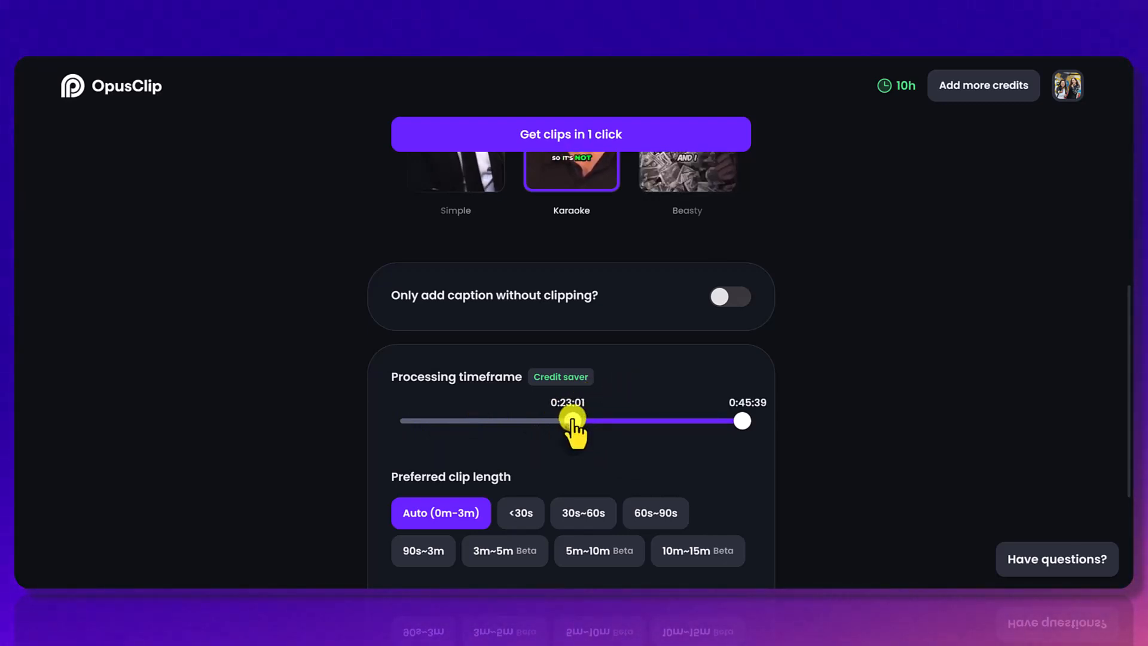
{"action": "left_click_drag", "start_coordinate": [571, 419], "coordinate": [452, 420]}
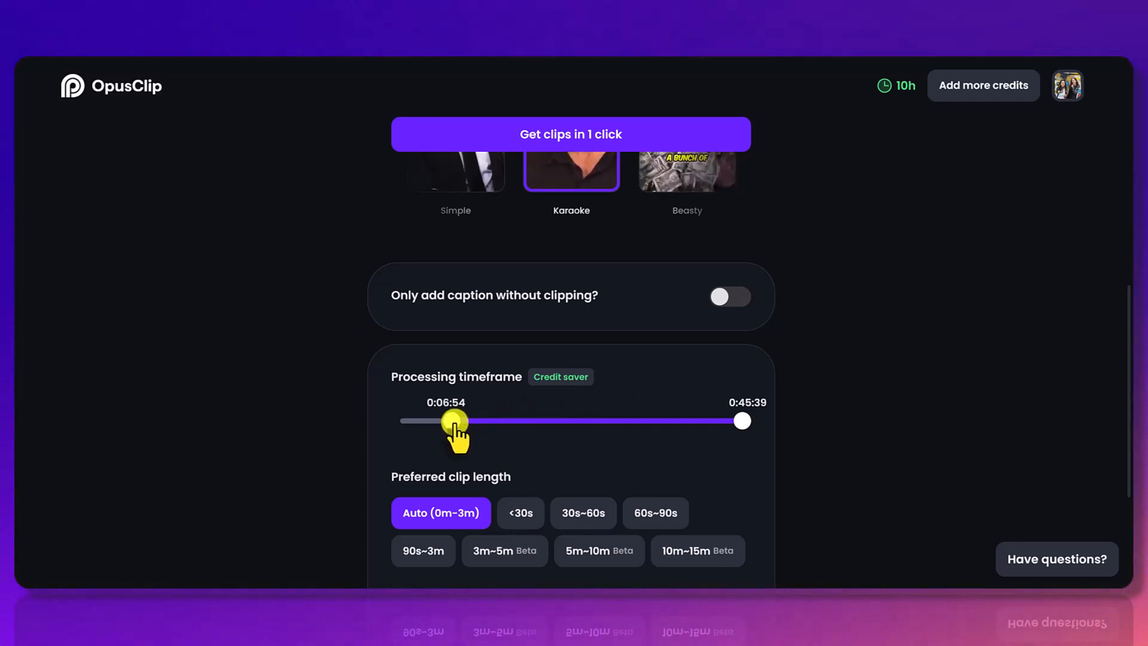
{"action": "left_click_drag", "start_coordinate": [455, 421], "coordinate": [401, 421]}
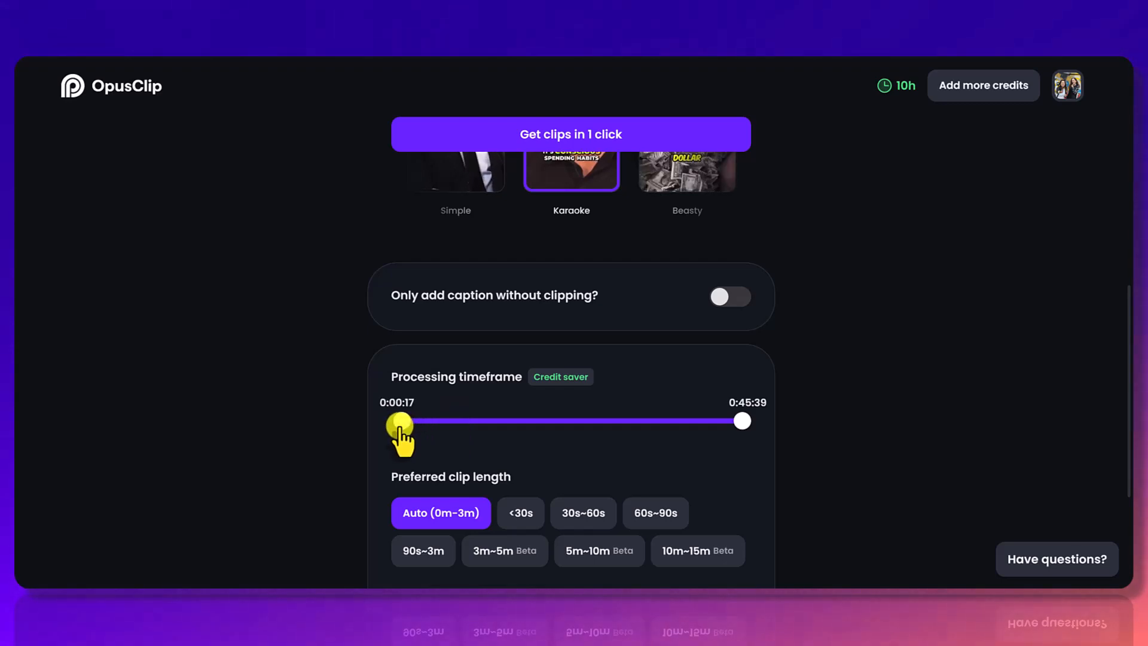
{"action": "left_click_drag", "start_coordinate": [401, 421], "coordinate": [428, 421]}
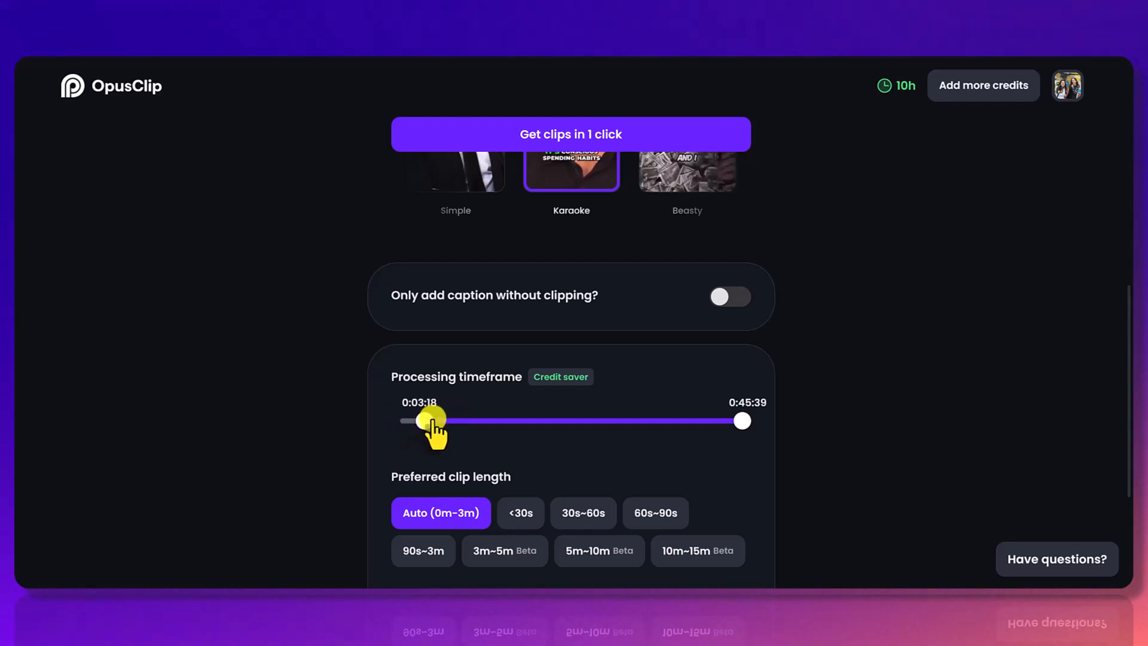
{"action": "left_click_drag", "start_coordinate": [419, 420], "coordinate": [431, 419]}
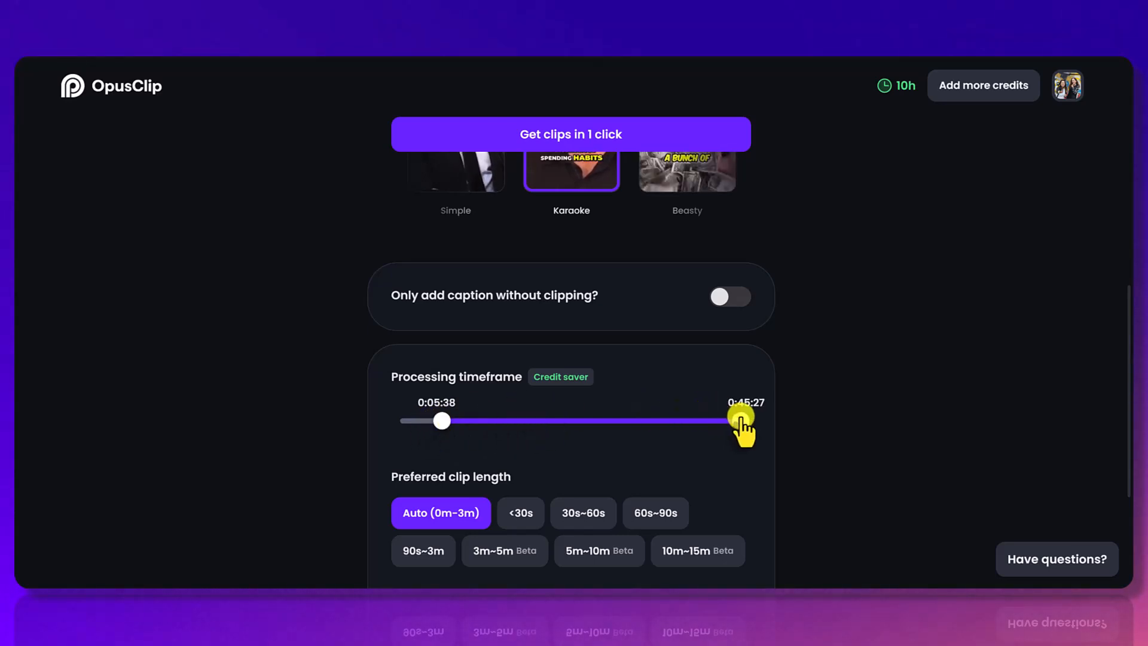
Step: Move the processing end earlier to about 0:43:37
{"action": "left_click_drag", "start_coordinate": [741, 420], "coordinate": [726, 421]}
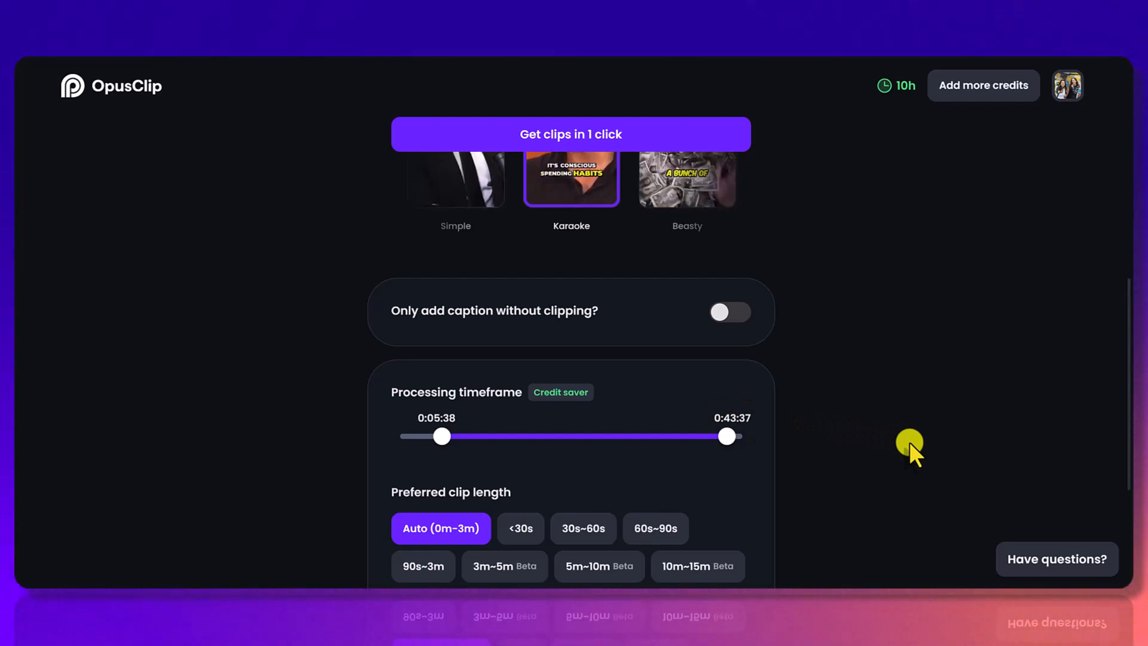
{"action": "mouse_move", "coordinate": [873, 416]}
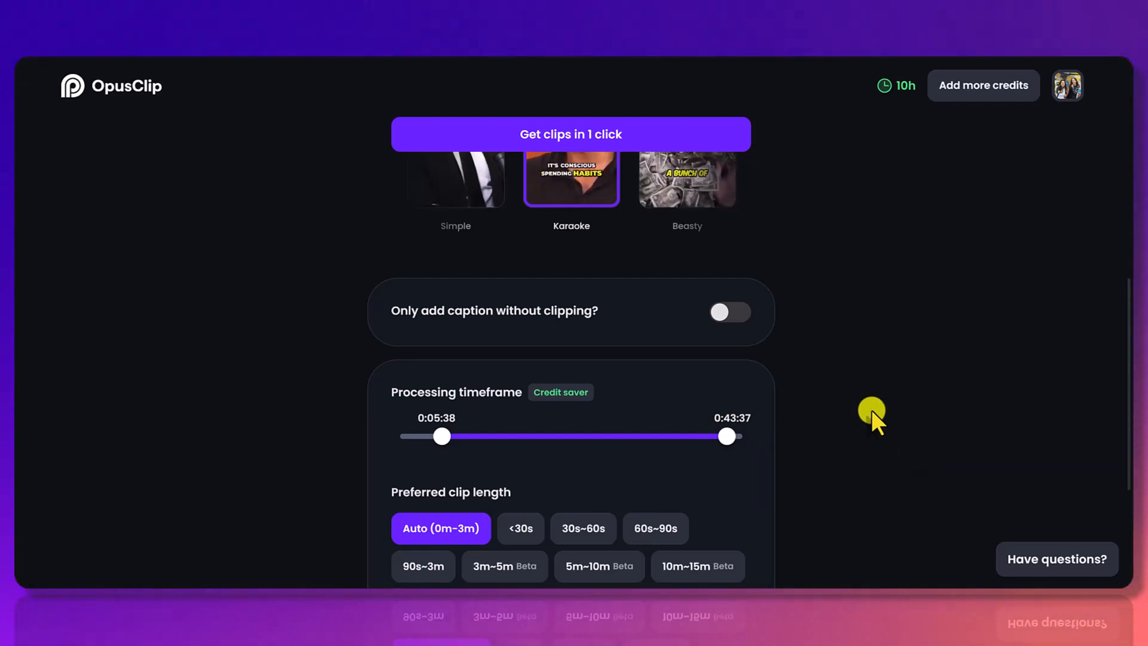